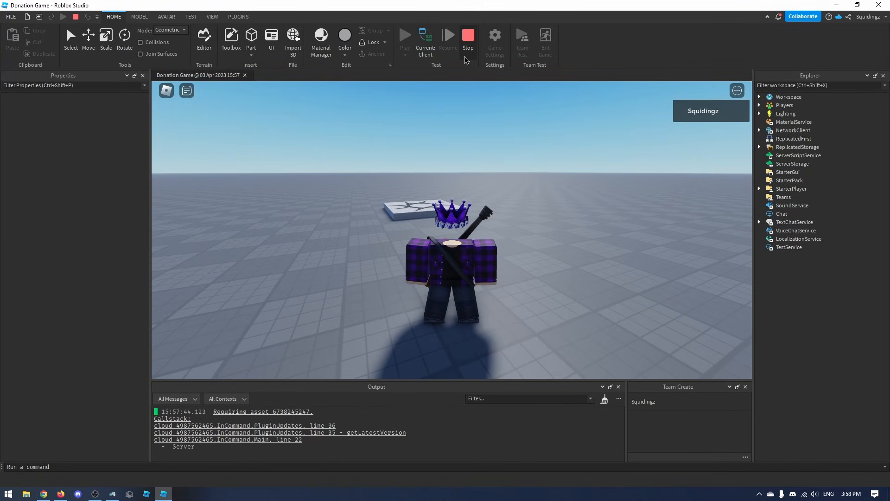
# Stop the running Donation Game playtest from the Home tab's Test group
pyautogui.click(467, 40)
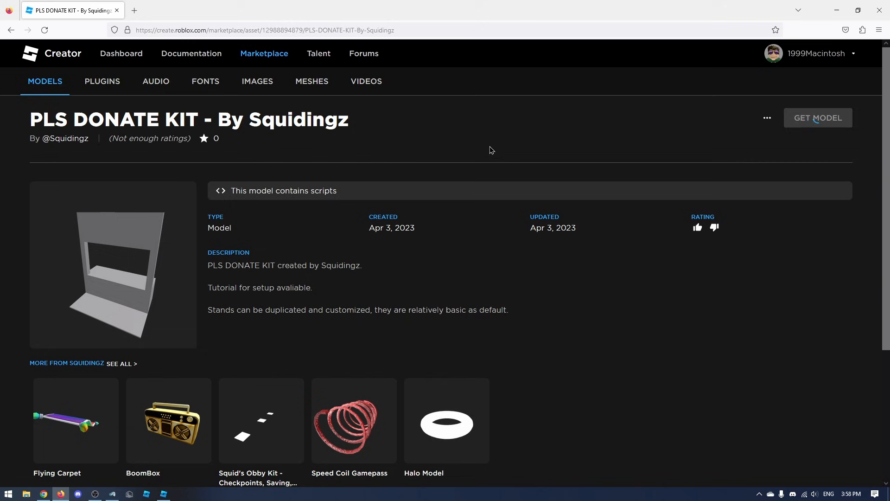
# Get the PLS DONATE KIT - By Squidingz model, then return to Roblox Studio
pyautogui.click(818, 117)
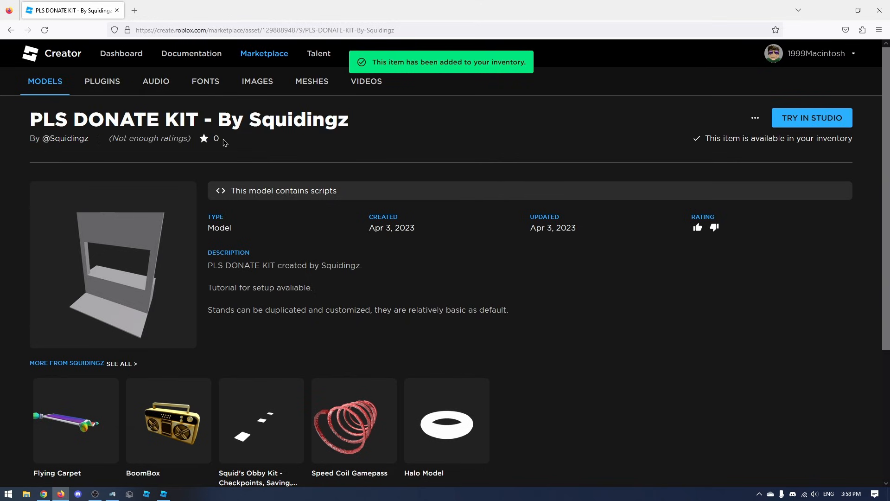
pyautogui.click(812, 117)
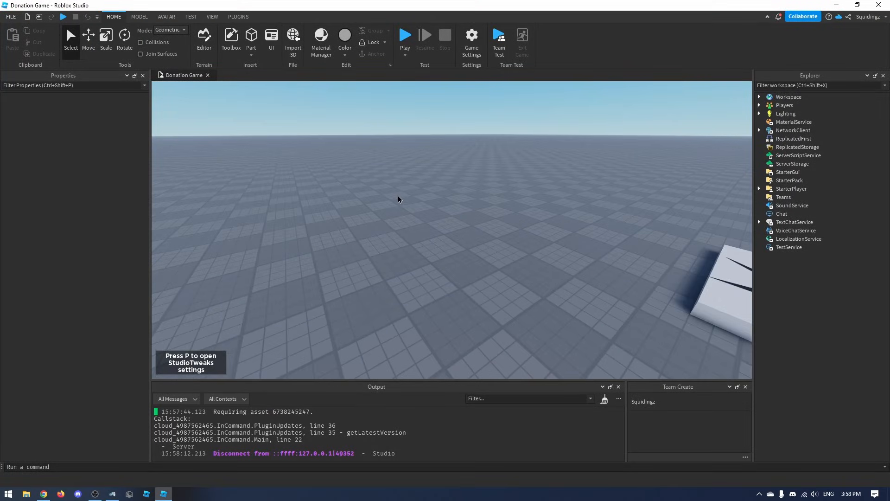
# Insert PLS DONATE KIT from the Toolbox inventory and accept its scripts warning
pyautogui.click(212, 17)
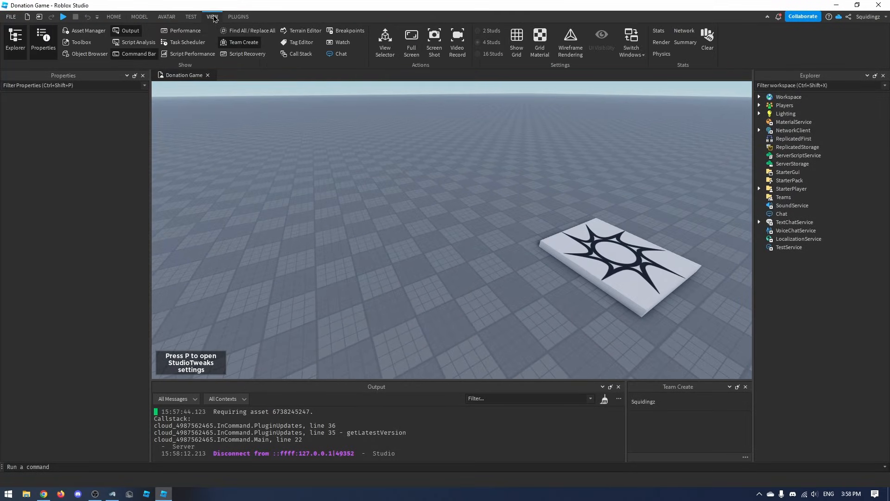
pyautogui.click(81, 43)
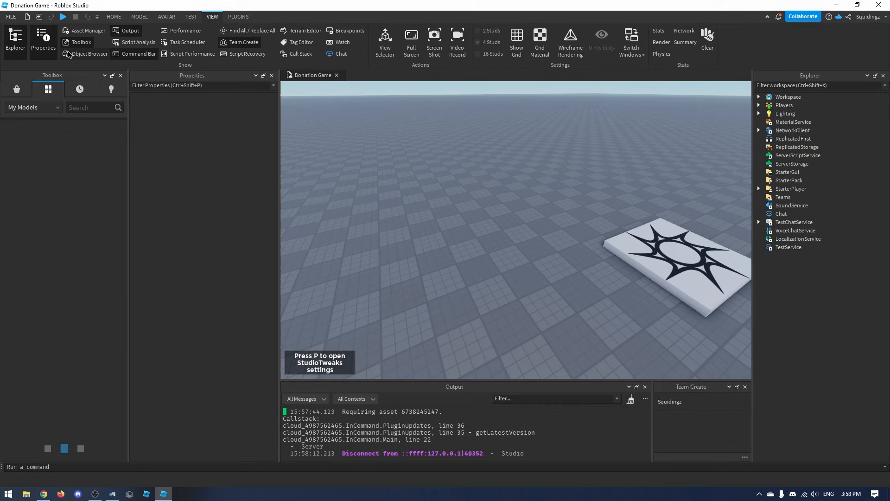
pyautogui.click(48, 89)
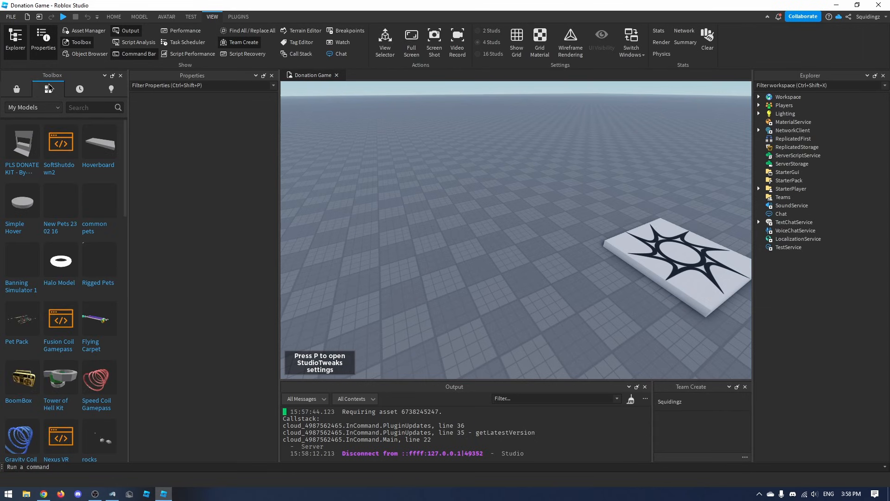
pyautogui.click(21, 142)
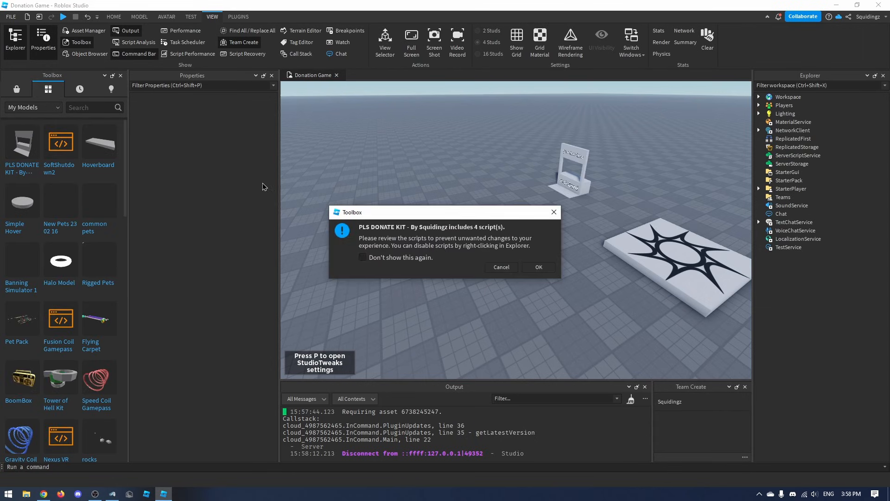
pyautogui.click(537, 268)
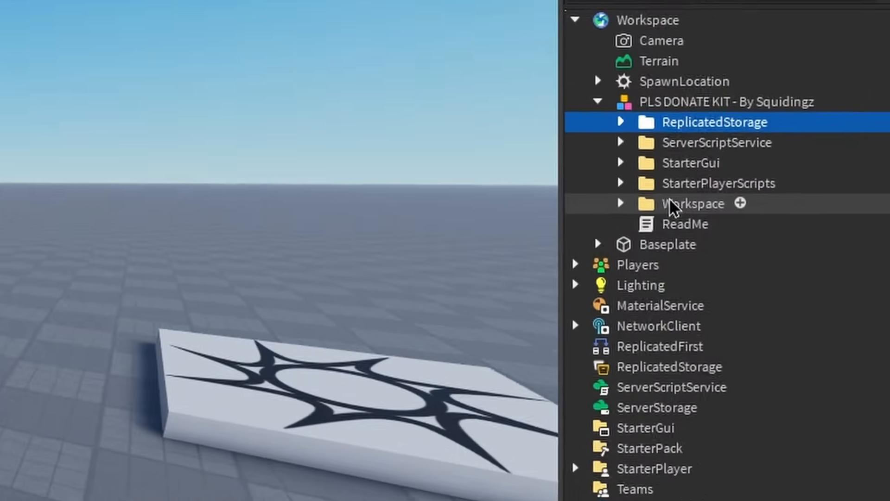
# Open the kit's ReadMe script and read its duplication, placement and credit instructions
pyautogui.click(685, 223)
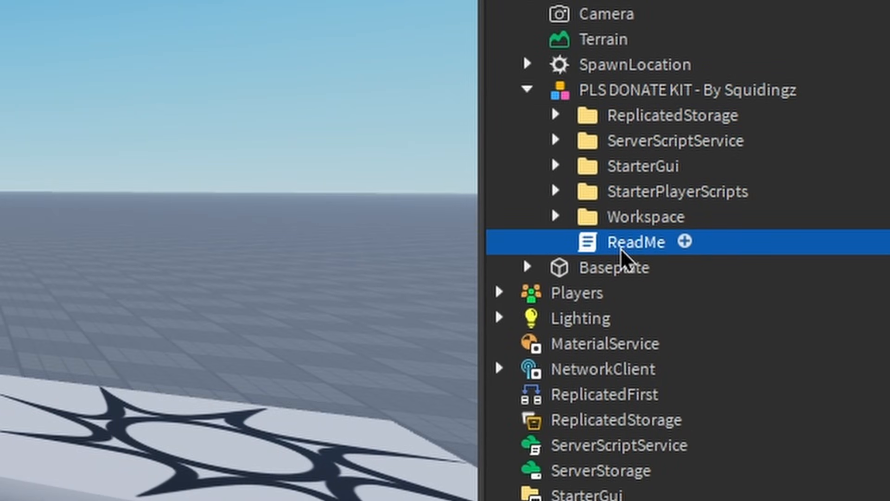
pyautogui.doubleClick(636, 242)
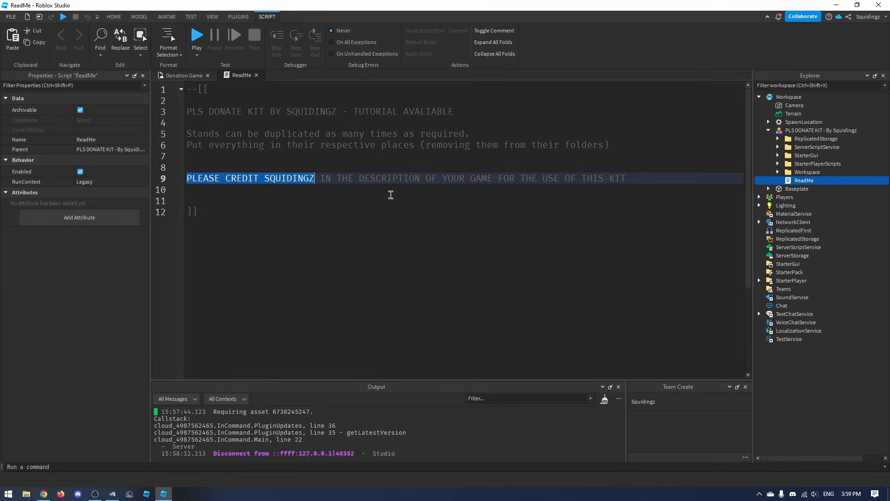
pyautogui.doubleClick(288, 177)
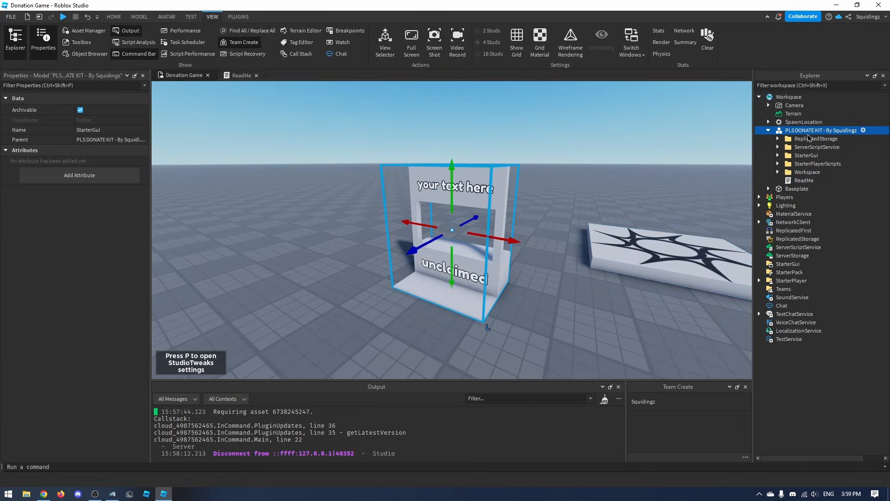
pyautogui.click(241, 75)
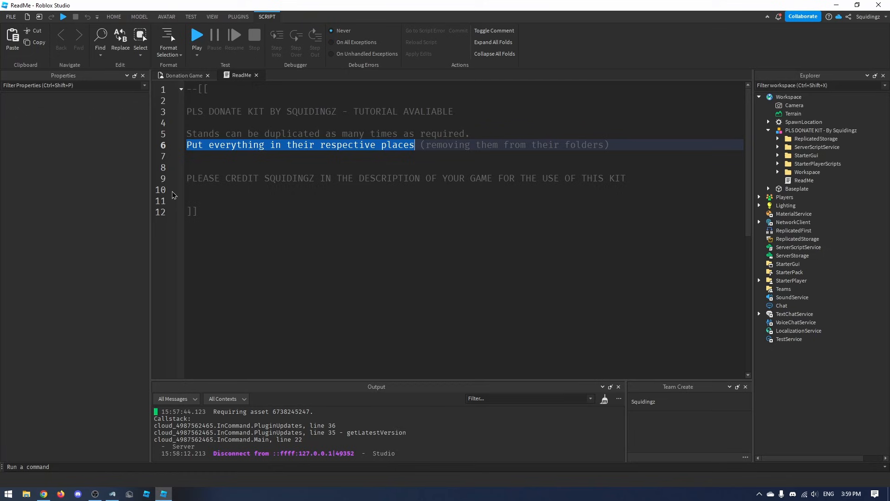
# Switch from the ReadMe script back to the game world view
pyautogui.click(816, 139)
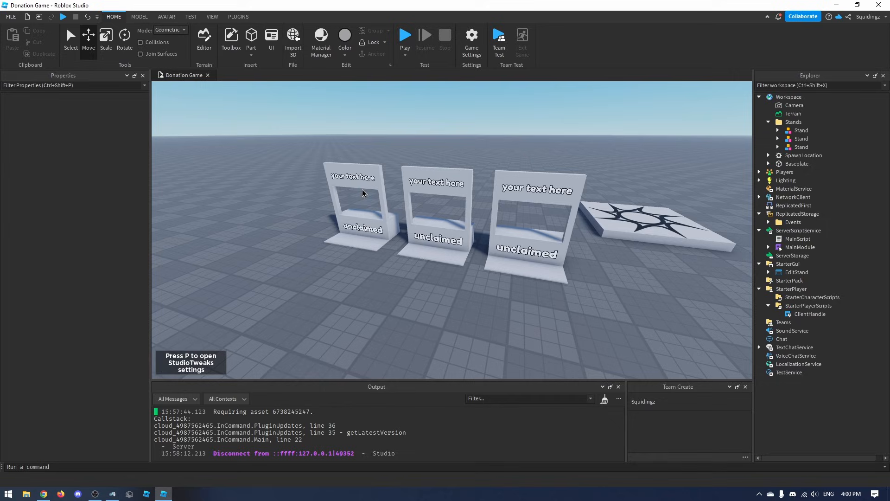
pyautogui.moveTo(428, 149)
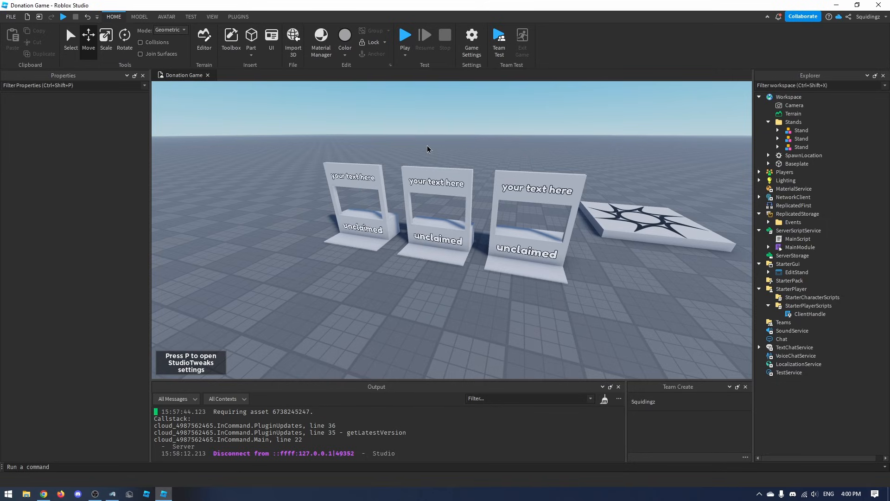
pyautogui.moveTo(465, 107)
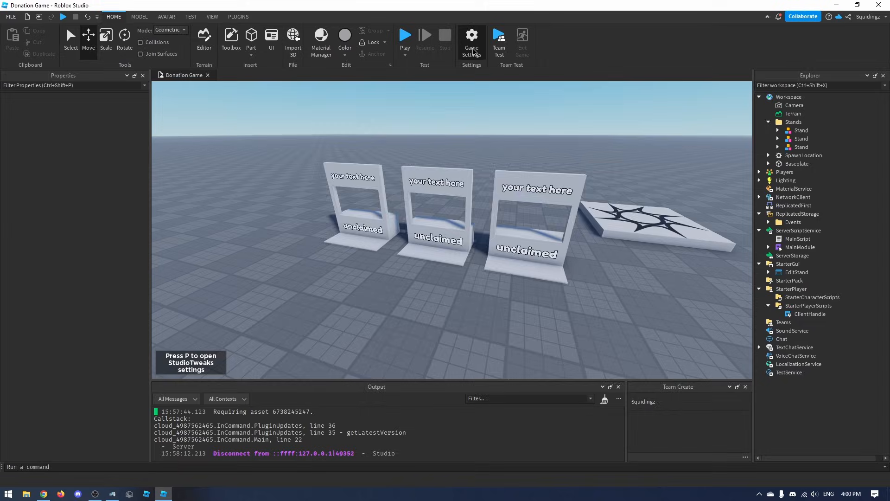
# Enable Allow HTTP Requests in Game Settings' Security section
pyautogui.click(471, 42)
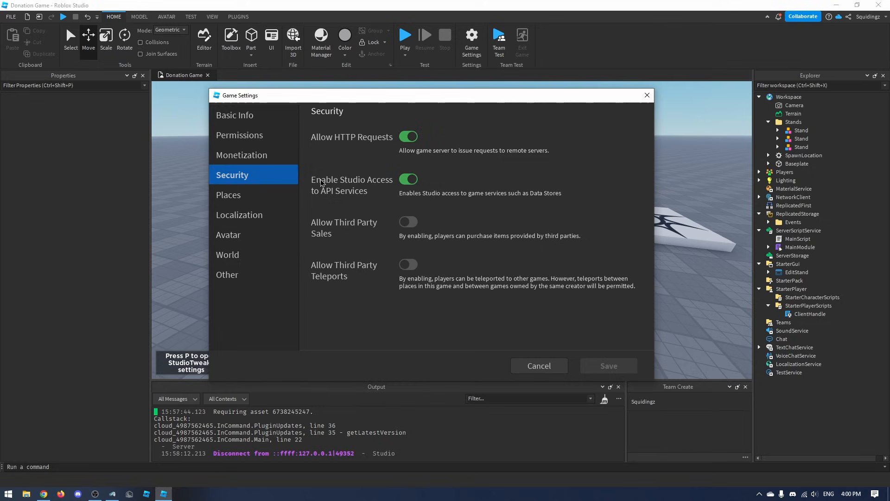
pyautogui.moveTo(400, 142)
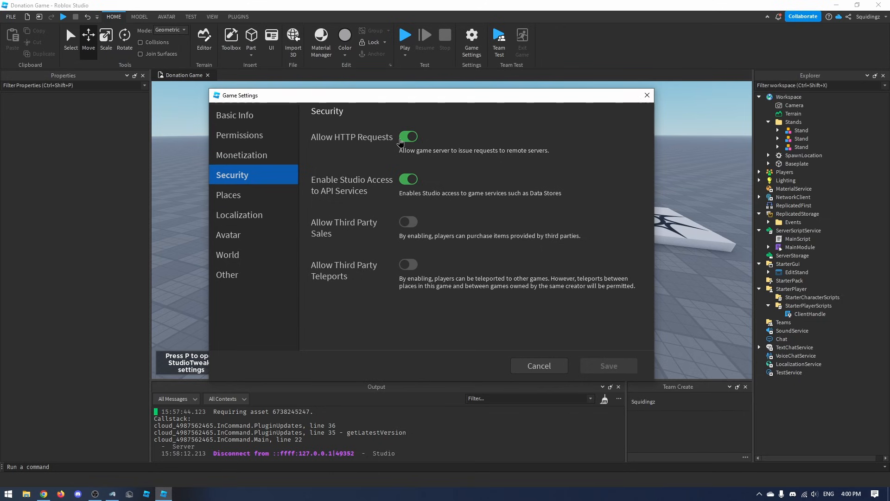
pyautogui.click(538, 365)
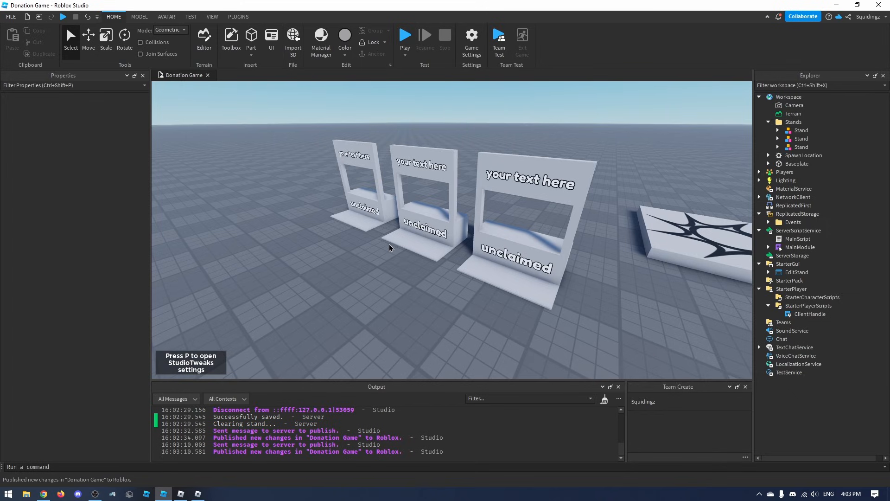
pyautogui.click(10, 16)
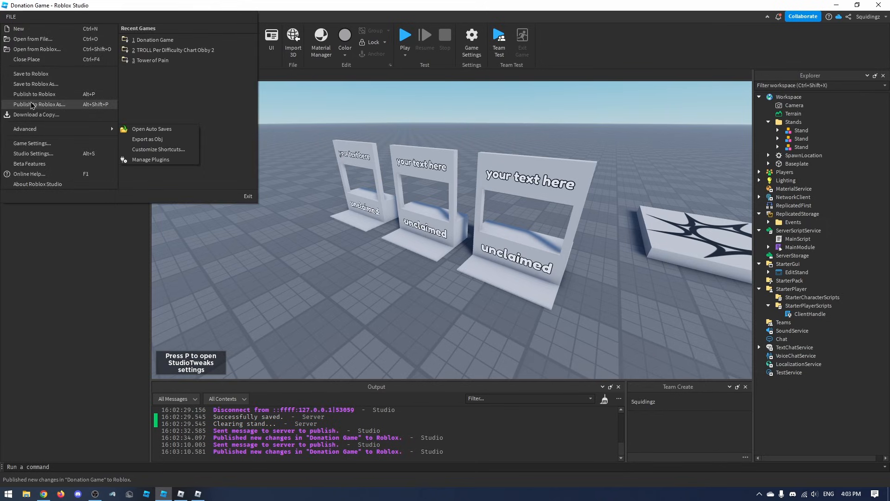
pyautogui.click(278, 275)
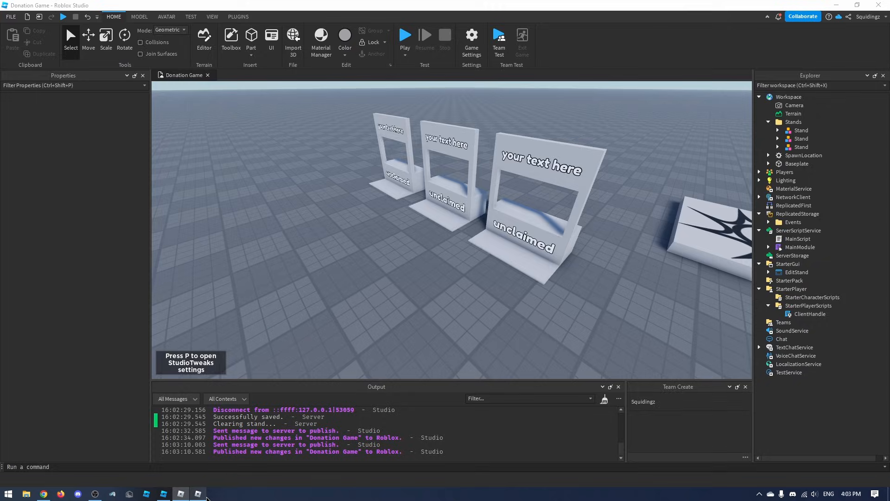
pyautogui.click(405, 38)
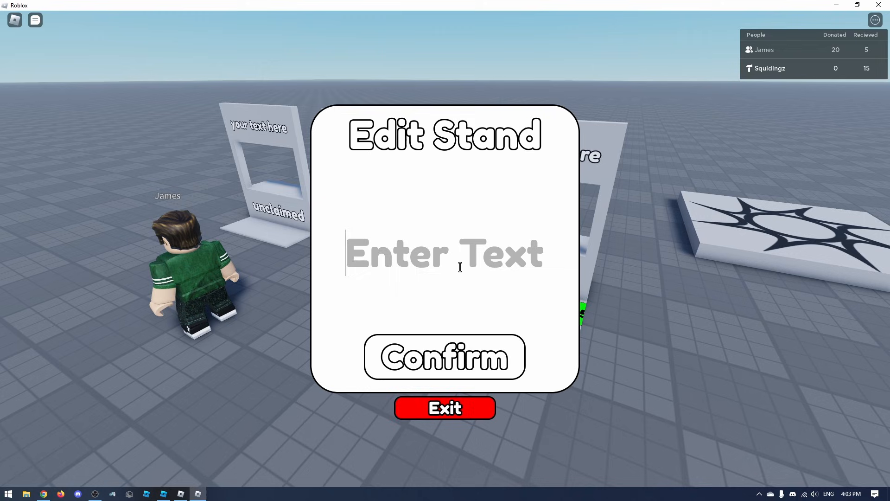
# Set one stand's message to 'pls donate', and enter 'discor' on a stand in the second client
pyautogui.write('pls donate to me')
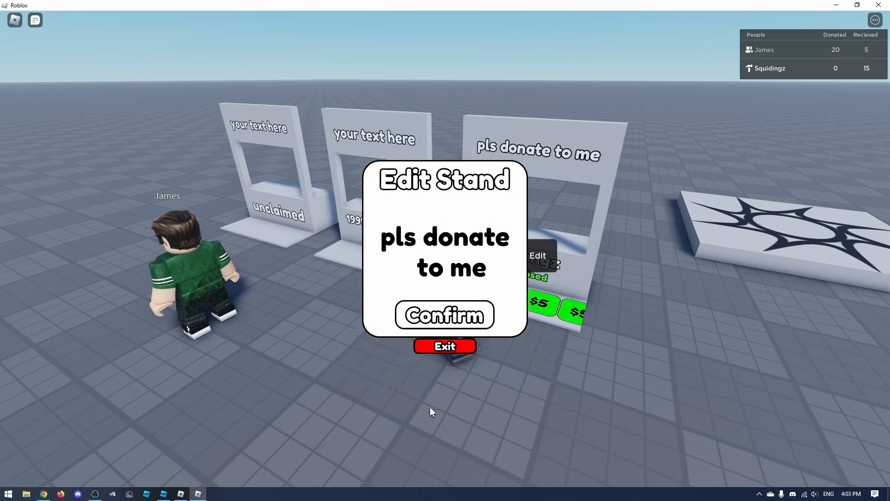
pyautogui.click(445, 315)
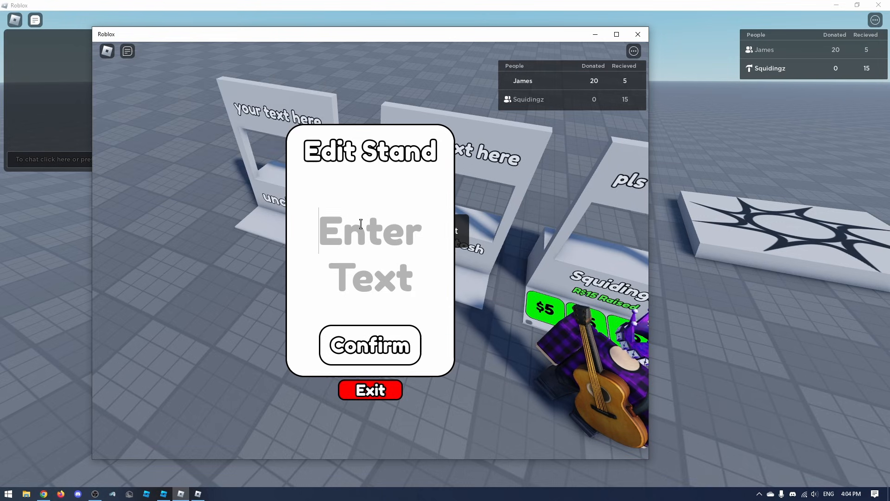
pyautogui.write('discor')
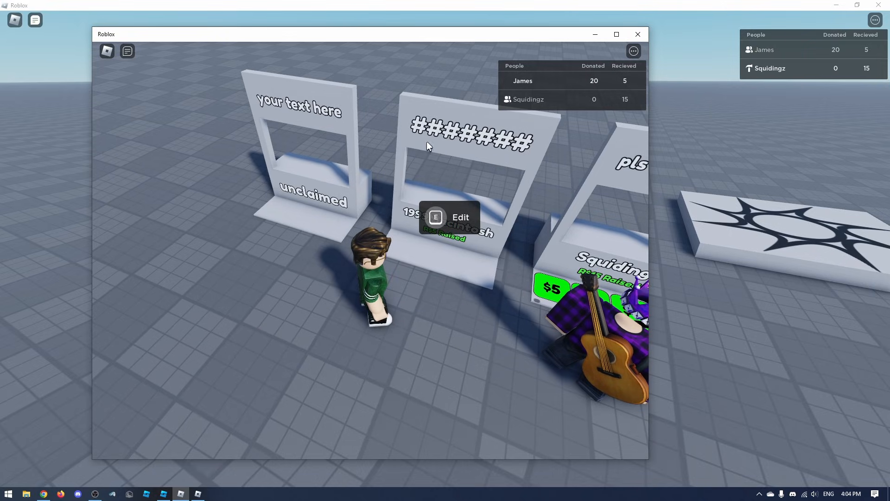
pyautogui.click(616, 33)
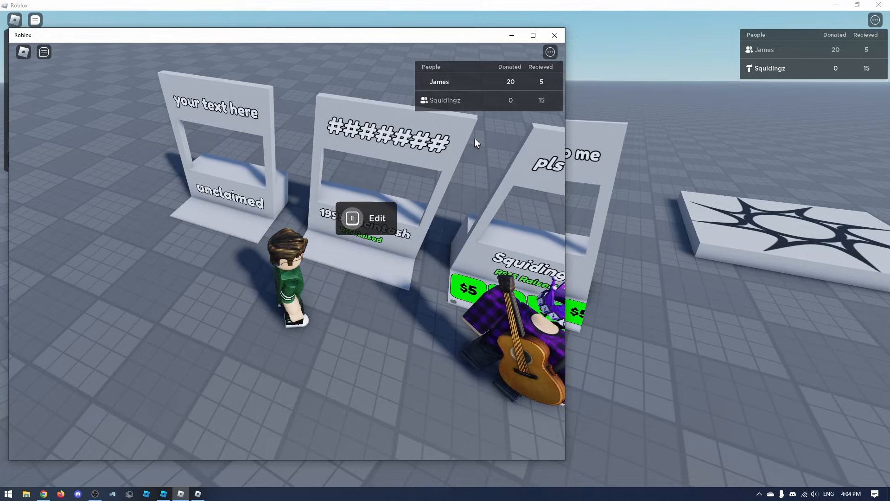
pyautogui.click(533, 34)
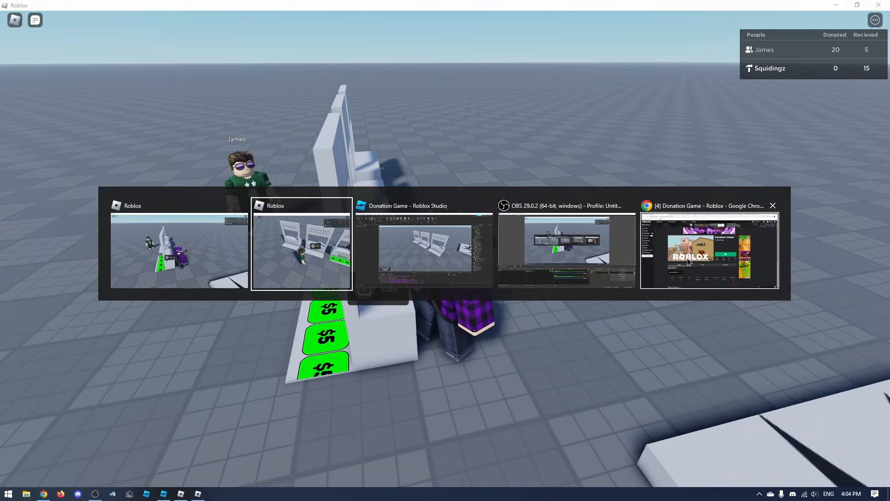
# In the other client, buy the 20-Robux test3 donation item from the stand
pyautogui.click(301, 250)
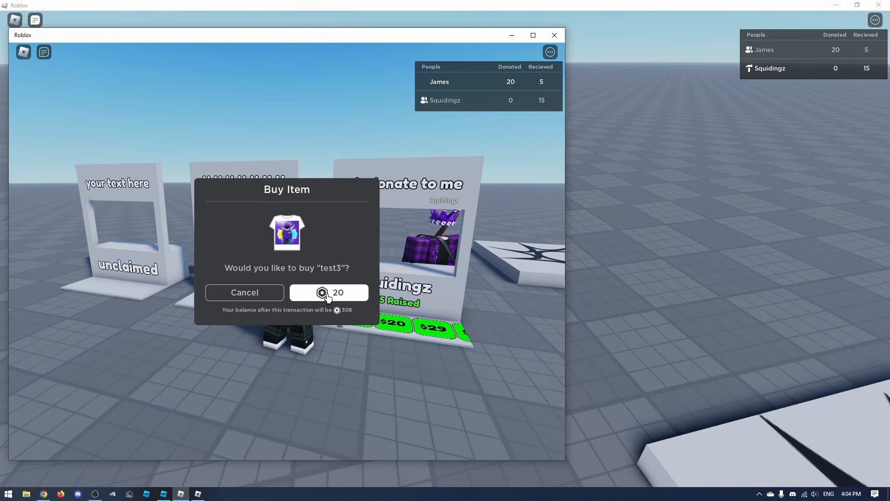
pyautogui.click(328, 291)
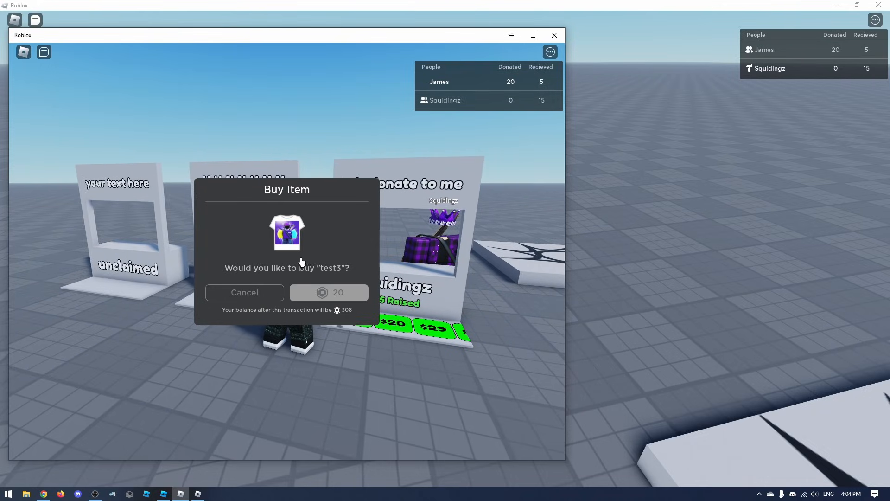
pyautogui.click(329, 291)
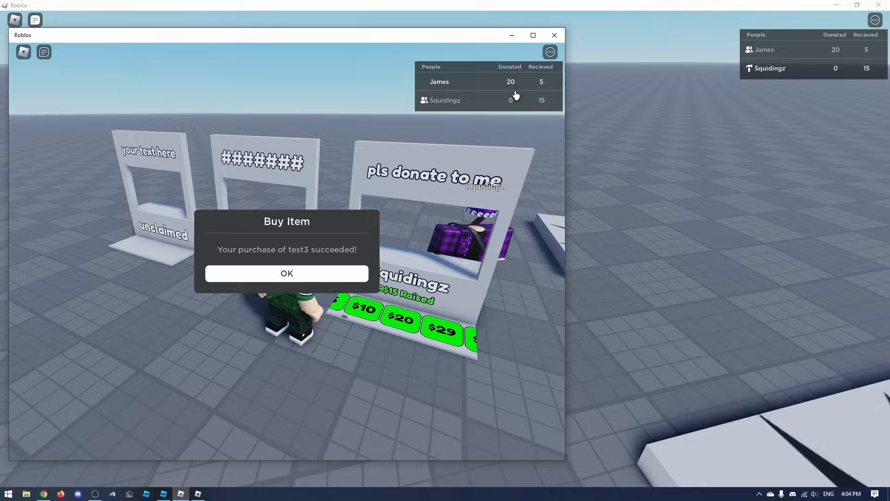
pyautogui.click(286, 273)
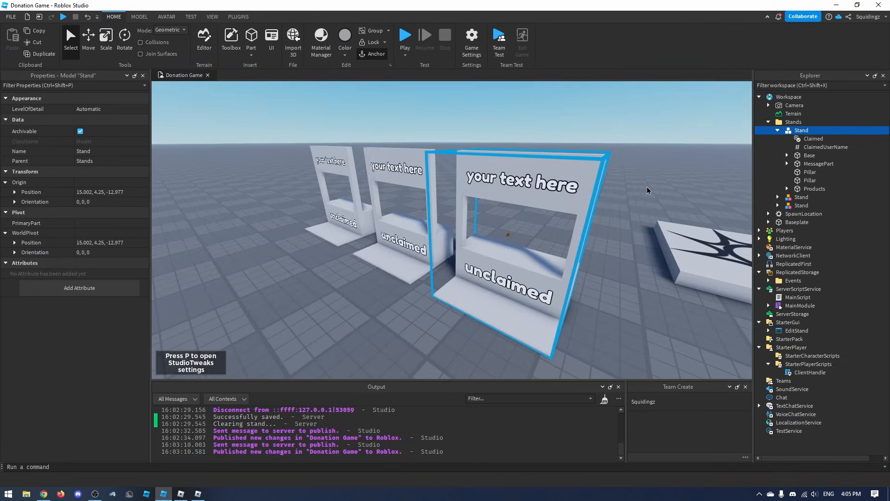
# Inspect the stand's Claimed, ClaimedUserName, MessagePart and Products, then return to the client
pyautogui.click(813, 139)
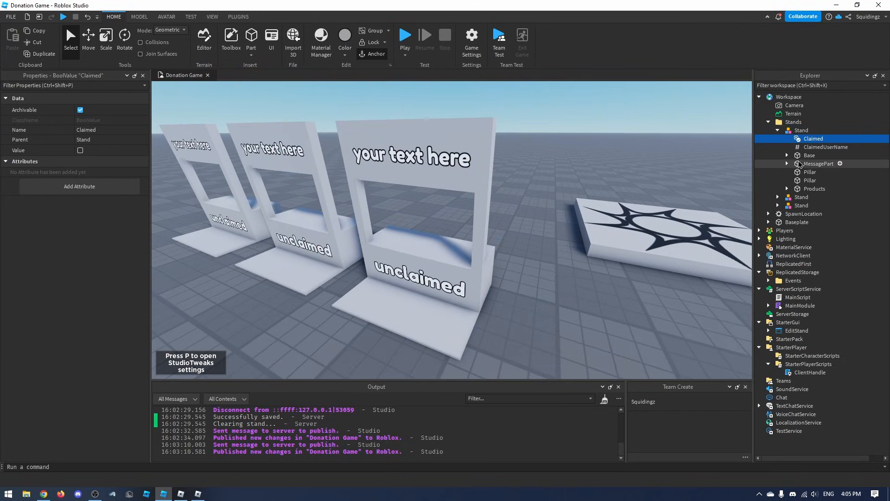
pyautogui.click(826, 146)
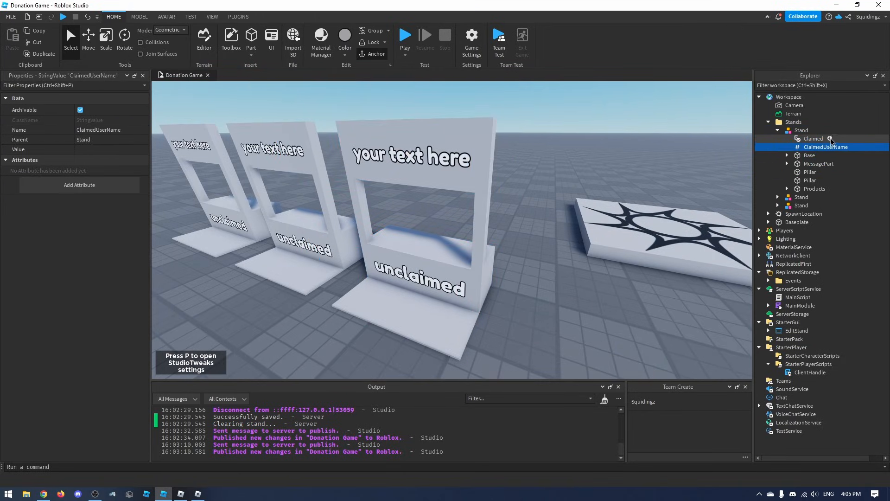
pyautogui.click(819, 163)
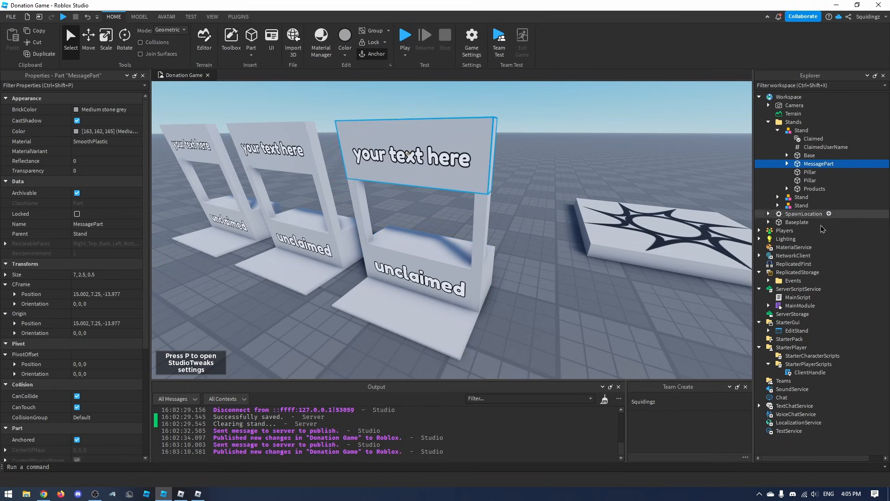
pyautogui.click(814, 189)
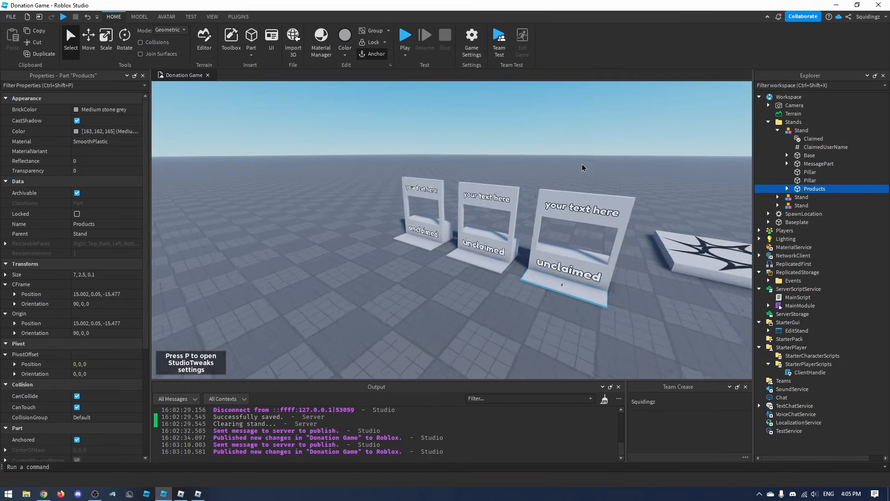
pyautogui.click(404, 36)
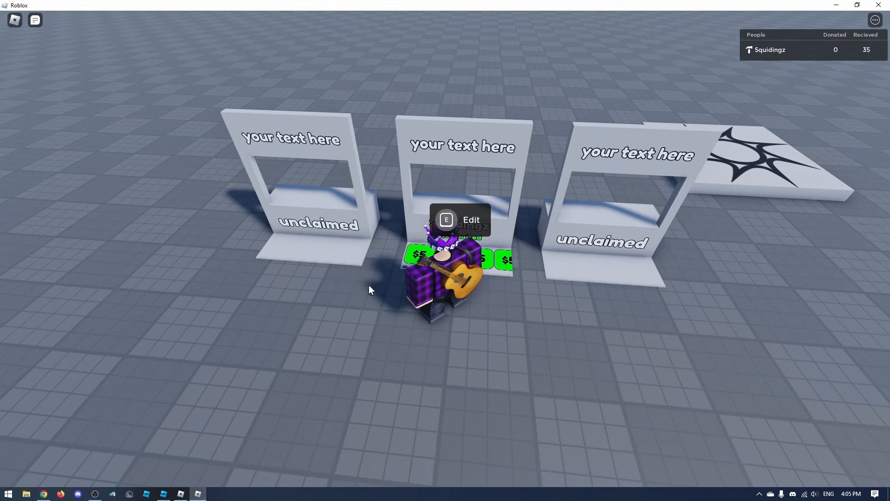